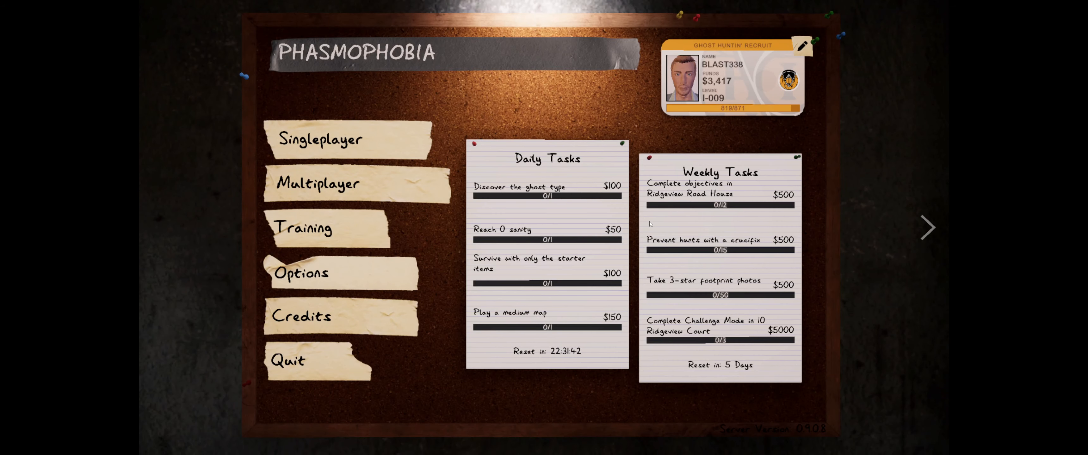
pyautogui.moveTo(348, 139)
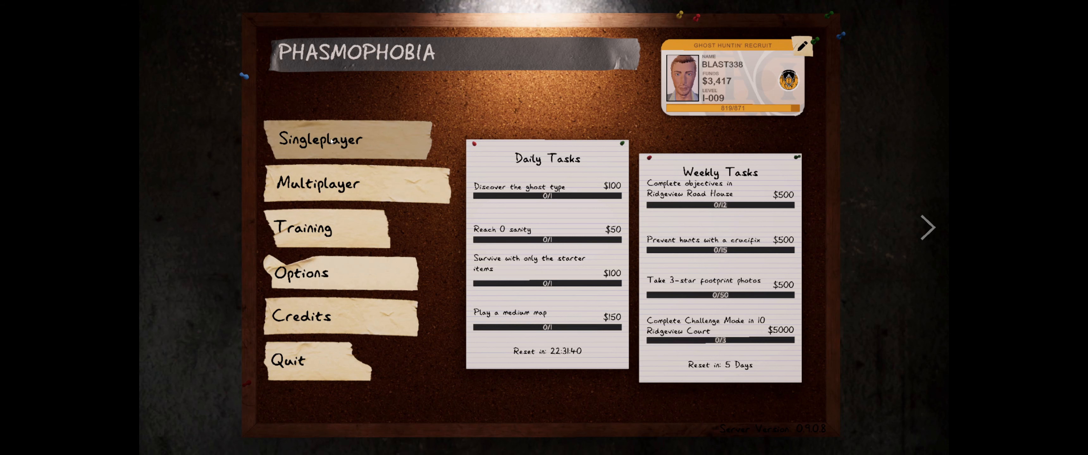
# Step: Enter the singleplayer lobby, vote 42 Edgefield Road as the contract and ready up
pyautogui.click(322, 138)
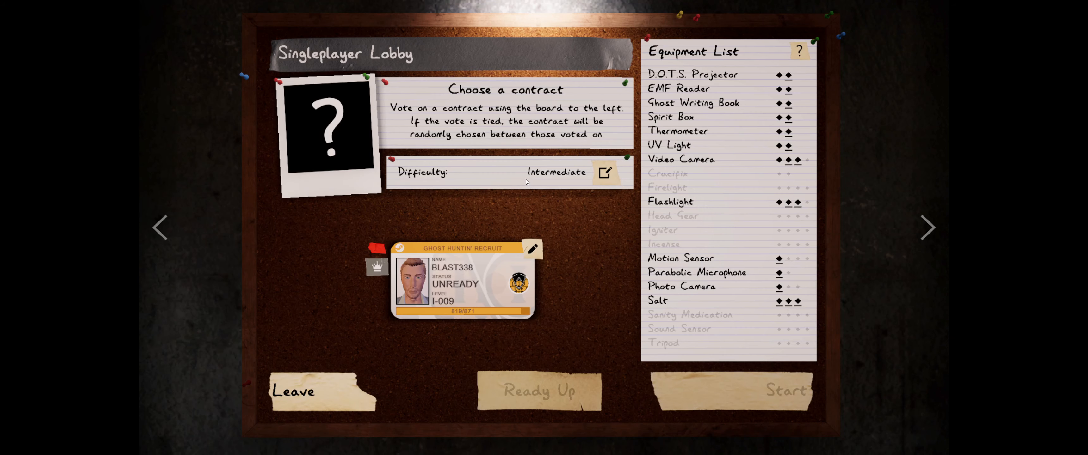
pyautogui.moveTo(551, 186)
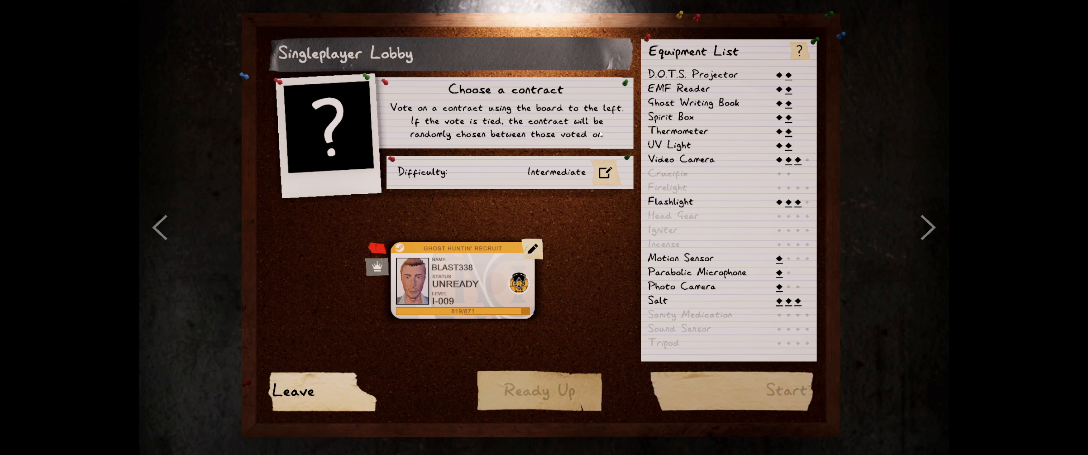
pyautogui.moveTo(222, 149)
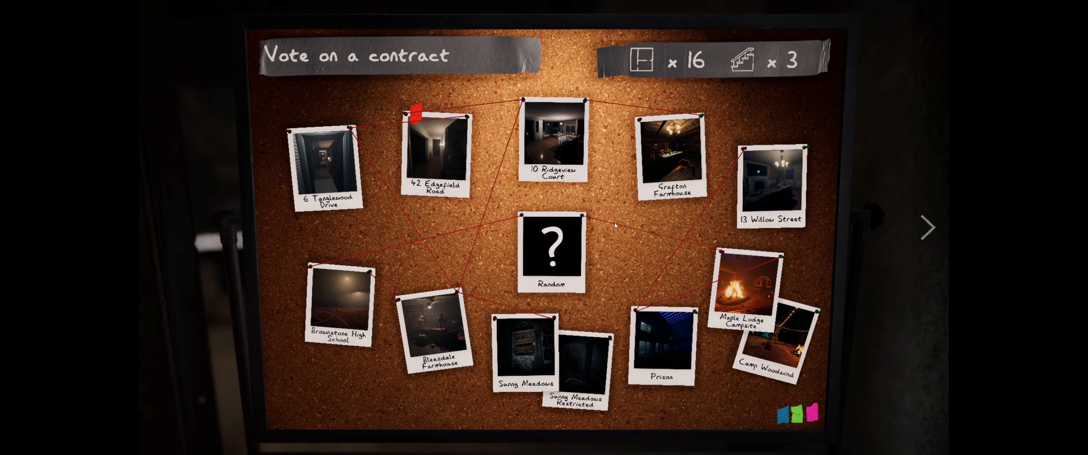
pyautogui.click(436, 152)
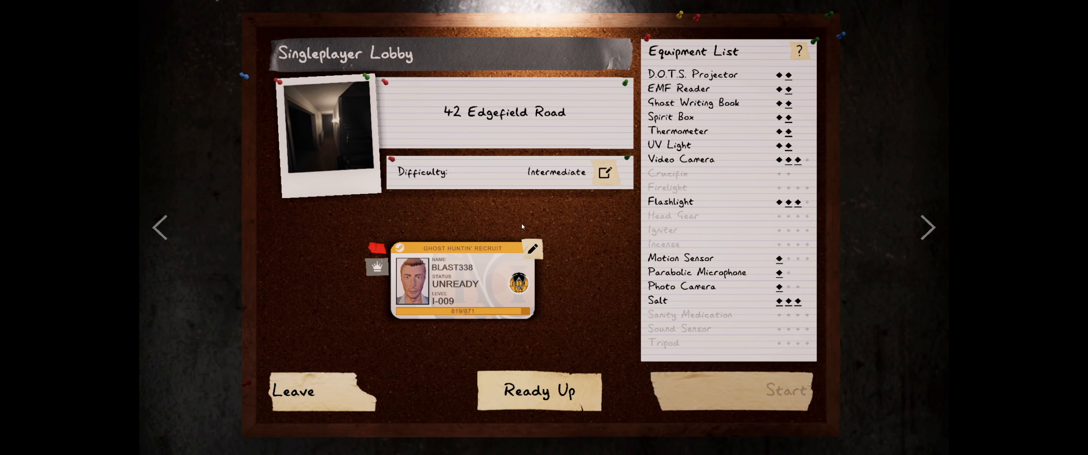
pyautogui.click(538, 391)
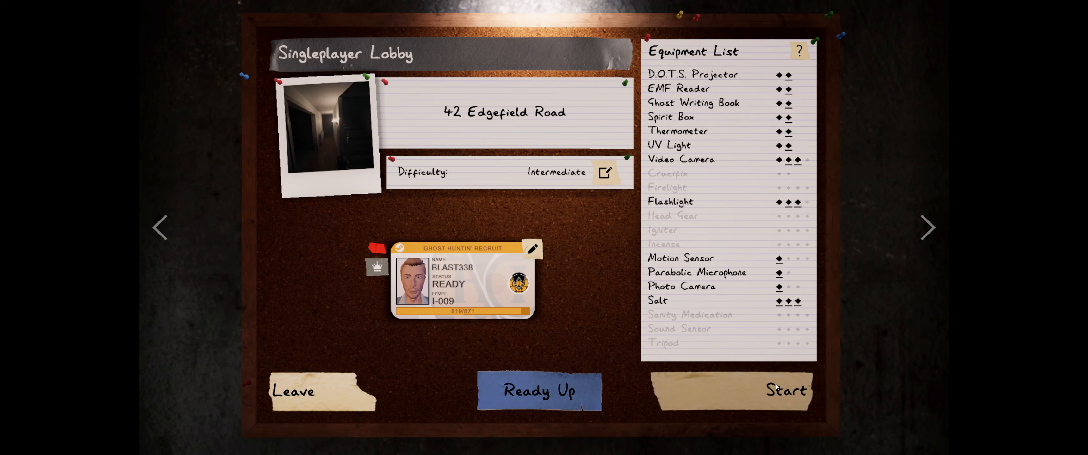
pyautogui.click(785, 389)
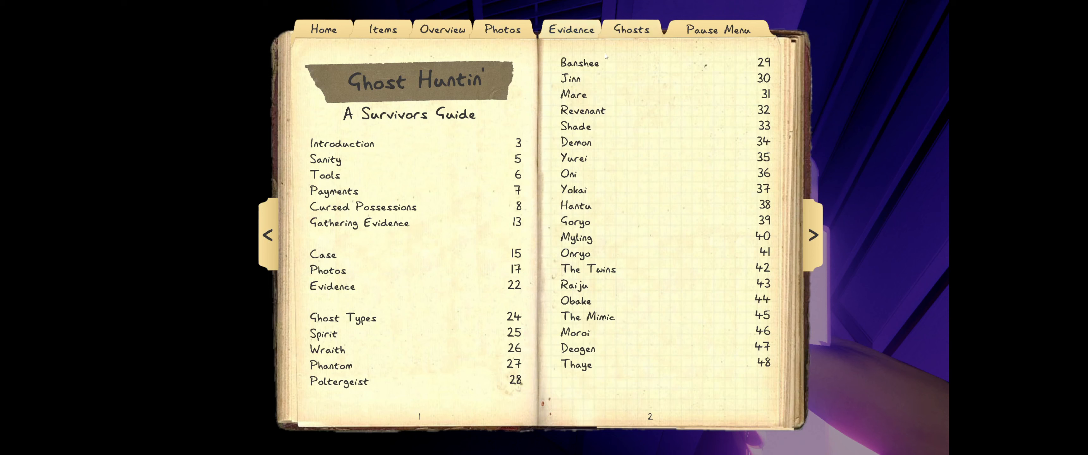
# Step: Close the journal from the Evidence page and return to the truck's computer desk
pyautogui.click(570, 29)
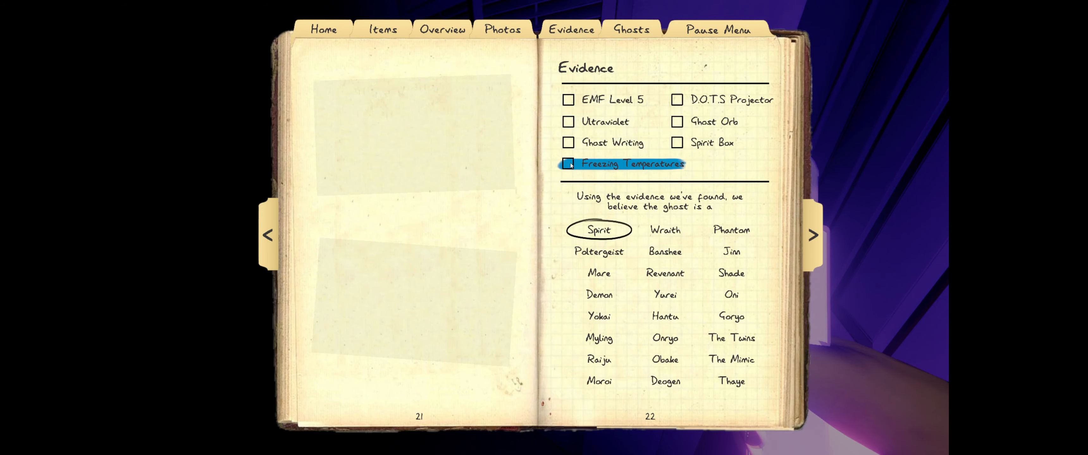
pyautogui.click(568, 99)
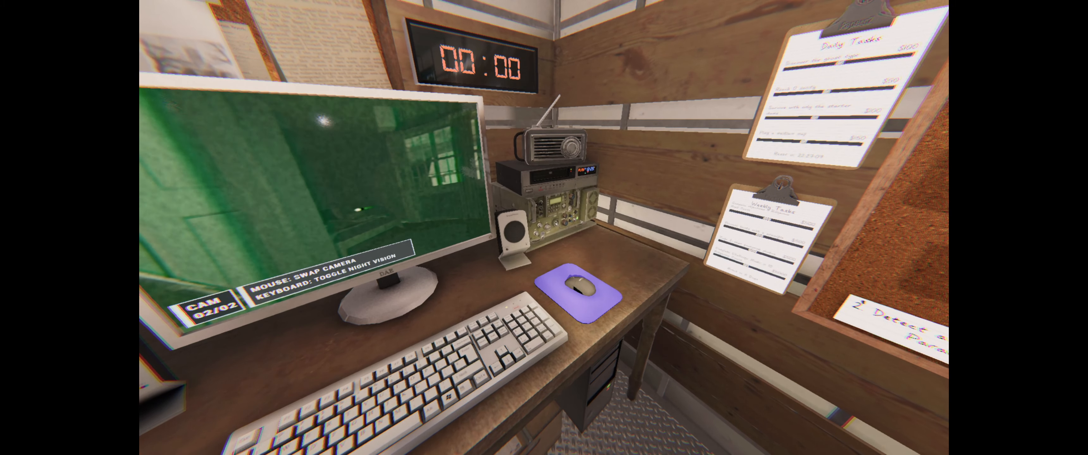
# Step: Review the journal with EMF Level 5 and Ultraviolet ticked, leaving Jinn, Goryo, Myling, Obake
pyautogui.press('j')
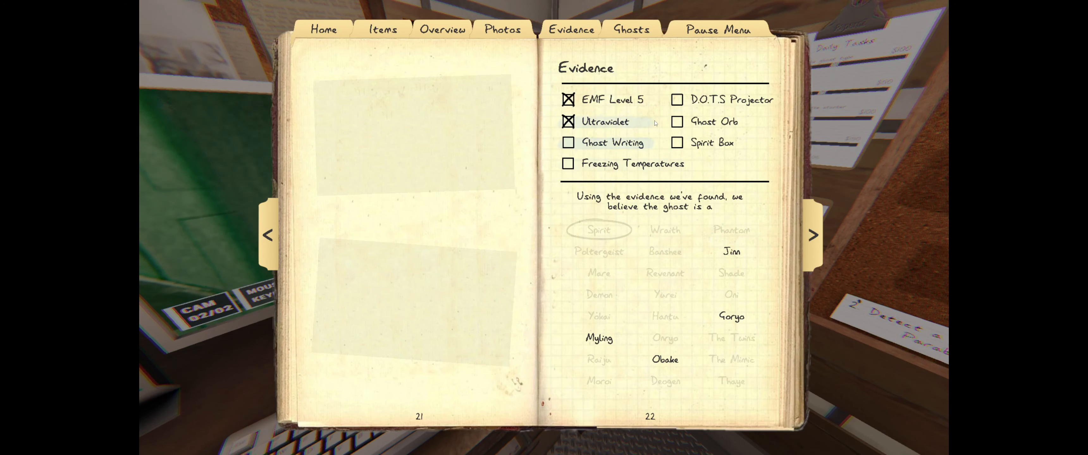
pyautogui.click(676, 121)
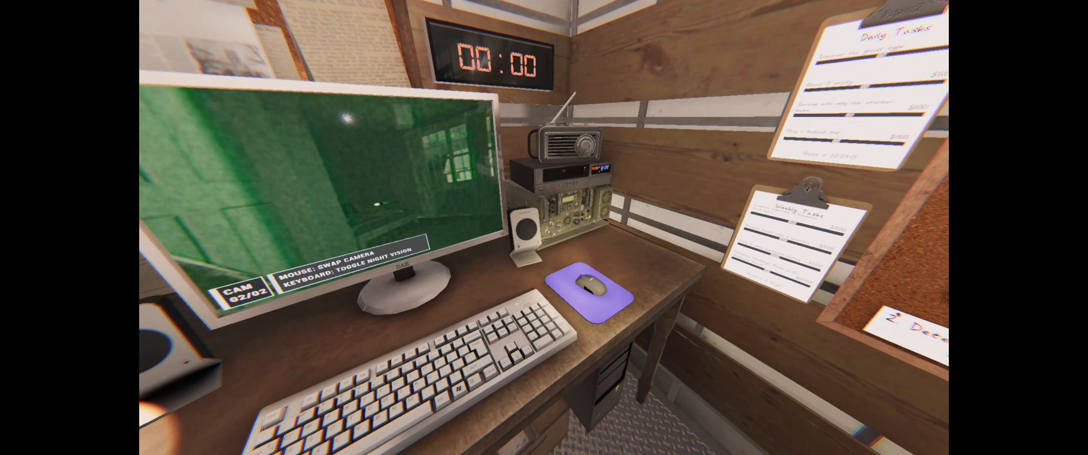
pyautogui.press('j')
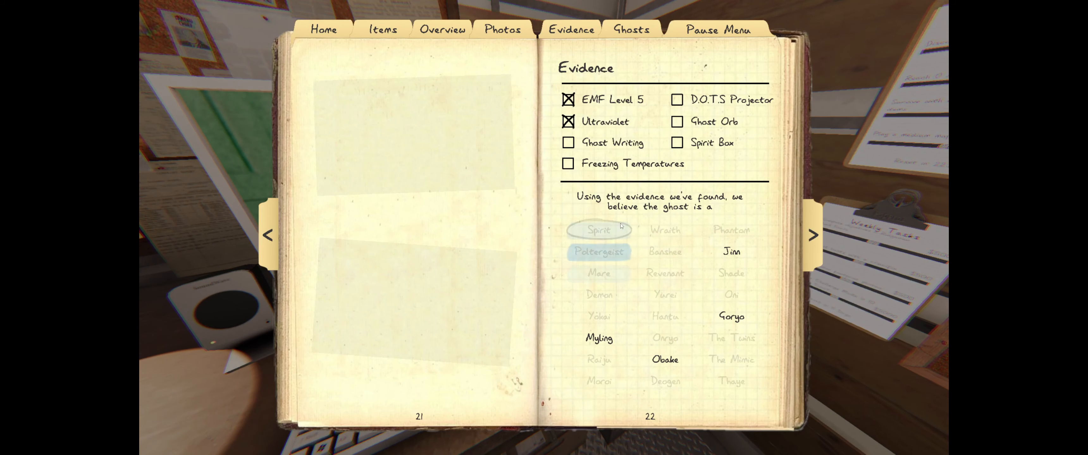
pyautogui.click(677, 142)
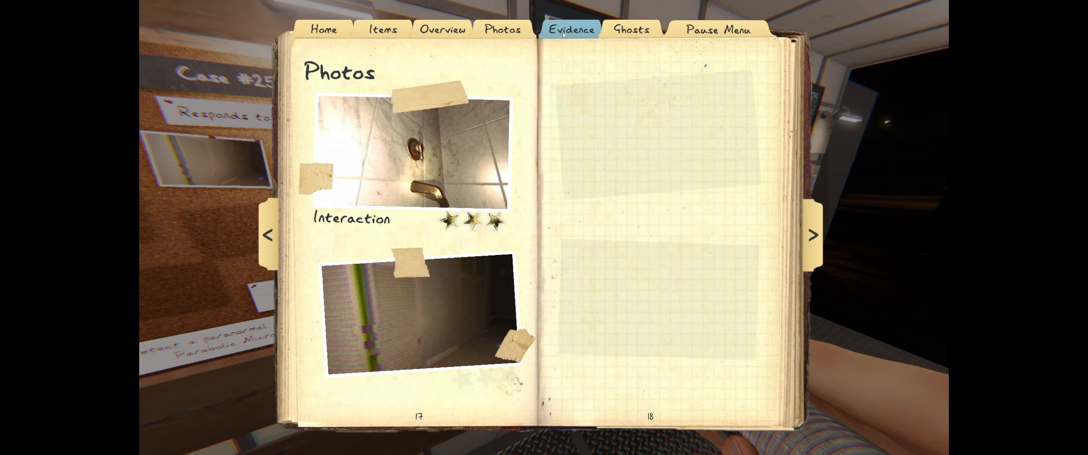
pyautogui.click(570, 29)
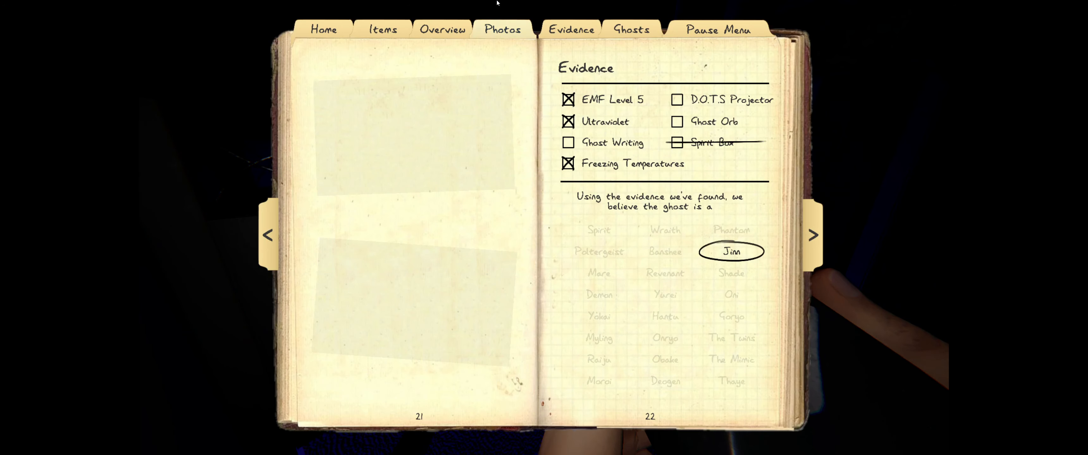
# Step: Review the journal's Photos page with the Disturbed Salt and Ghost photos
pyautogui.click(502, 29)
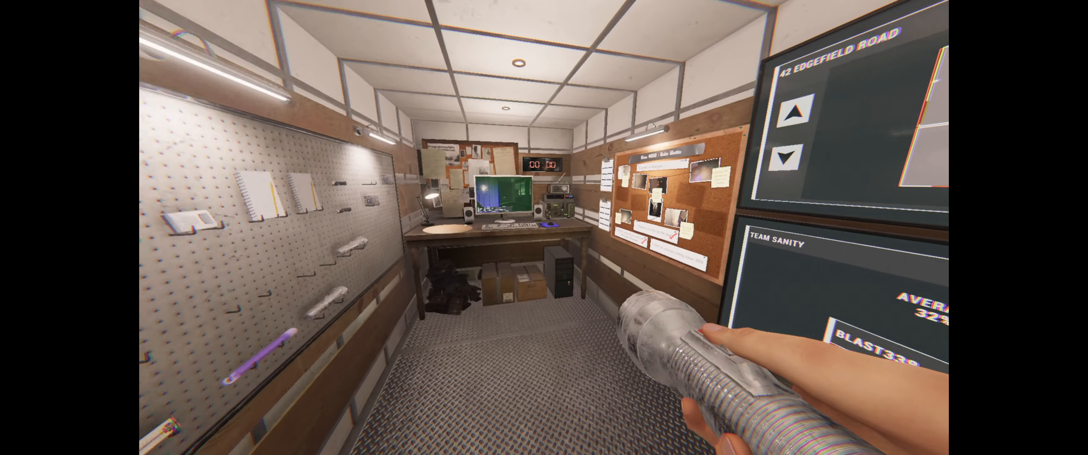
pyautogui.press('j')
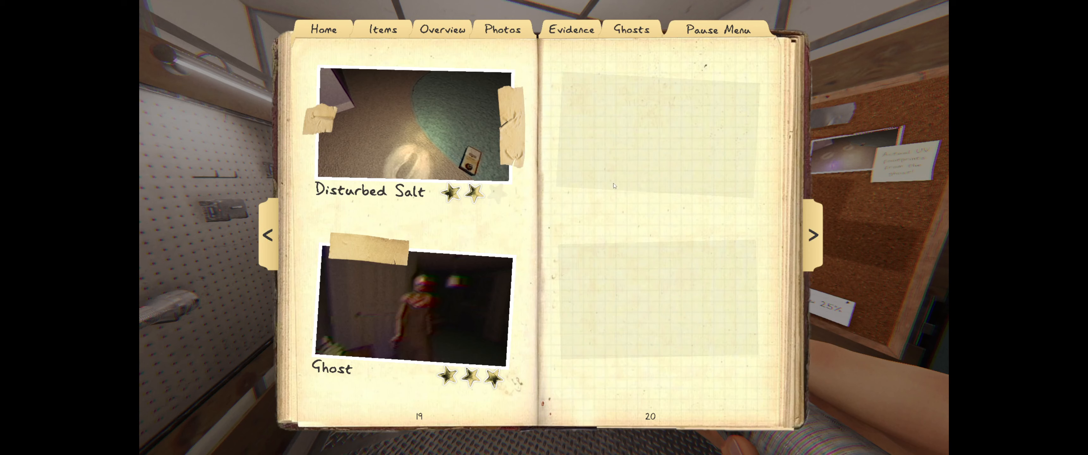
pyautogui.moveTo(291, 194)
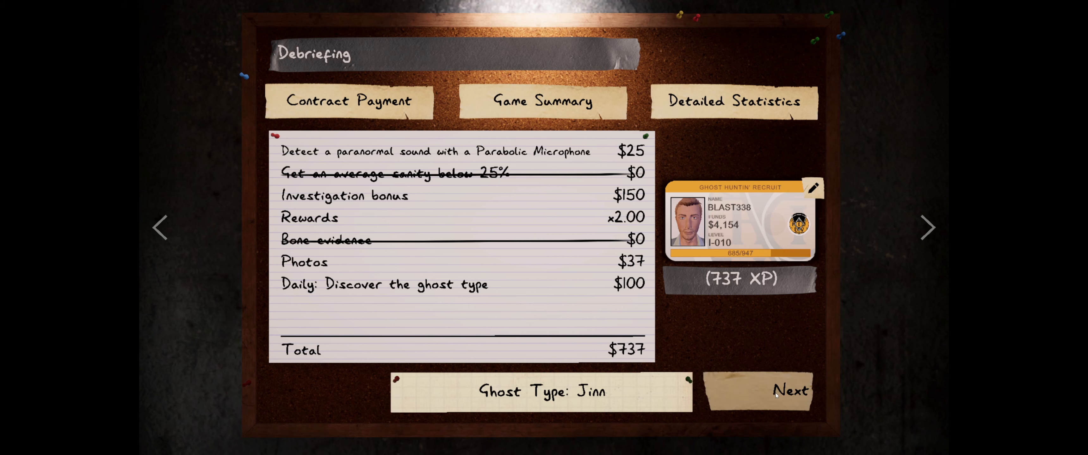
# Step: Leave the $737 Jinn debriefing and return to the singleplayer lobby
pyautogui.click(789, 390)
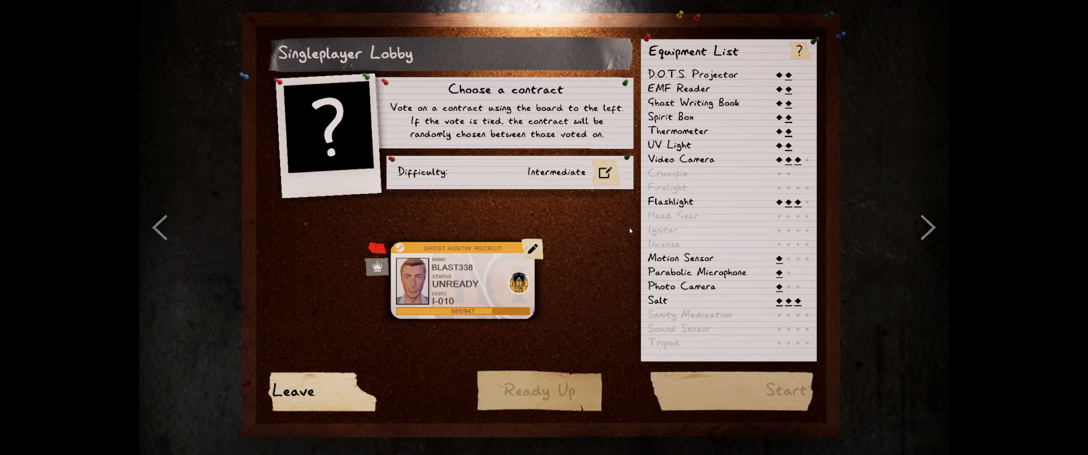
pyautogui.moveTo(591, 233)
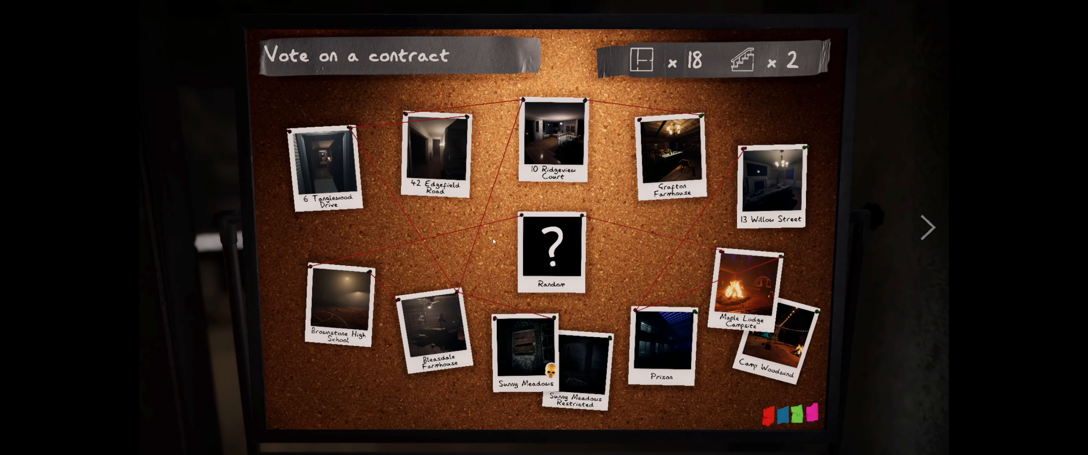
# Step: Vote 6 Tanglewood Drive as the contract, return to the lobby and ready up
pyautogui.click(324, 158)
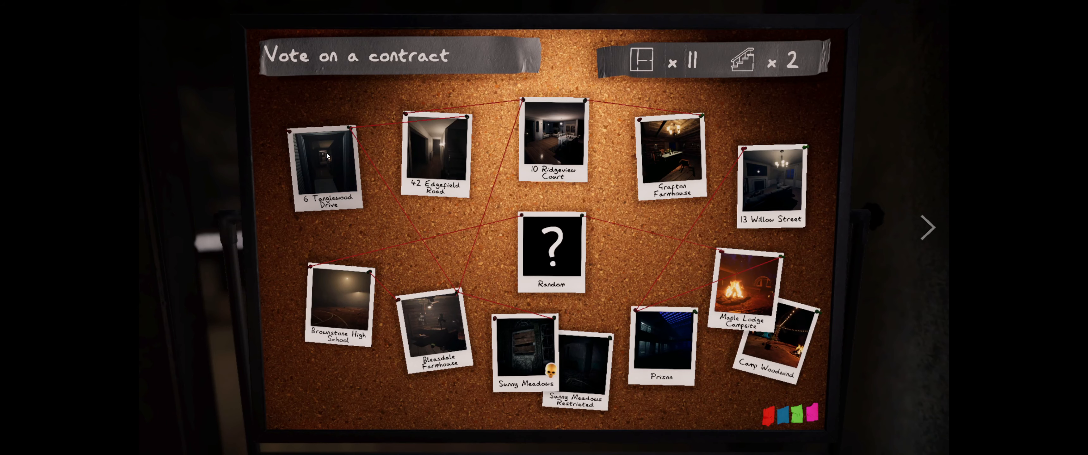
pyautogui.click(323, 159)
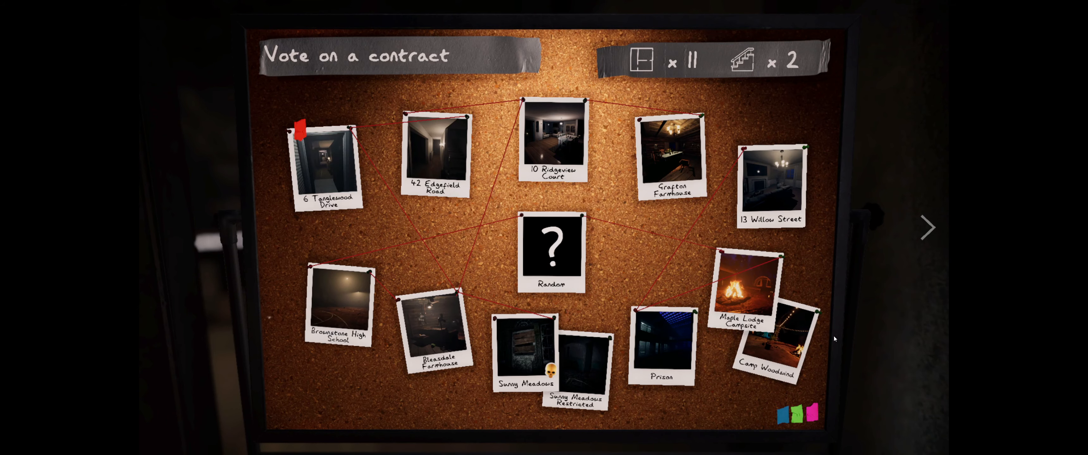
pyautogui.click(325, 160)
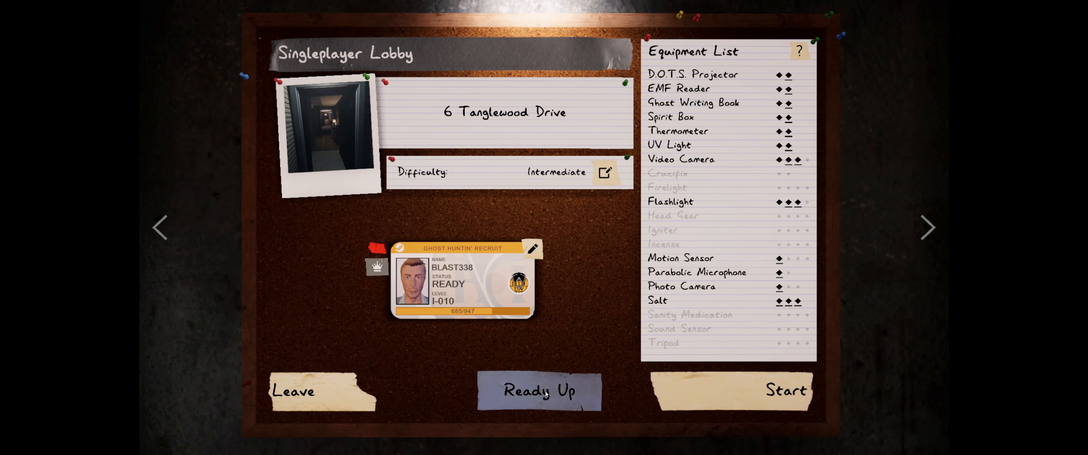
pyautogui.click(785, 390)
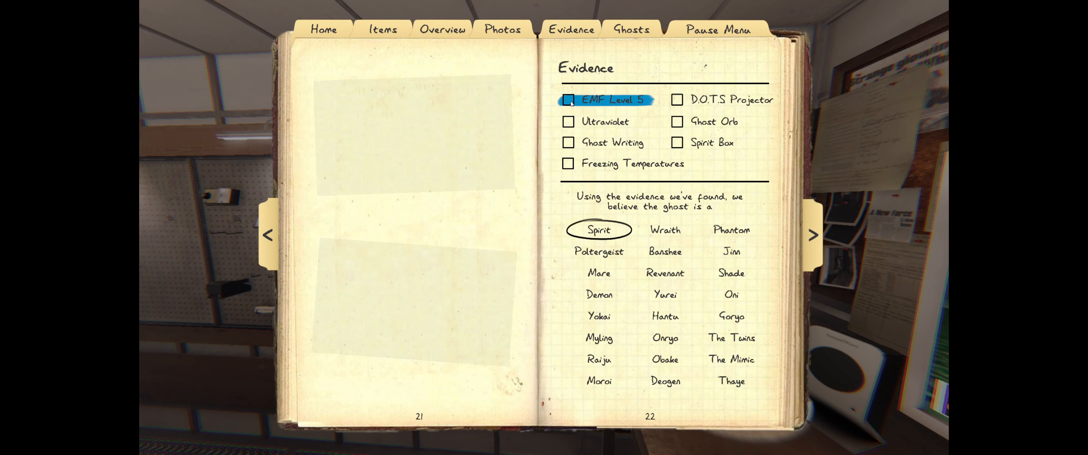
# Step: Mark Ultraviolet as found evidence and cross out Spirit Box in the journal
pyautogui.click(568, 99)
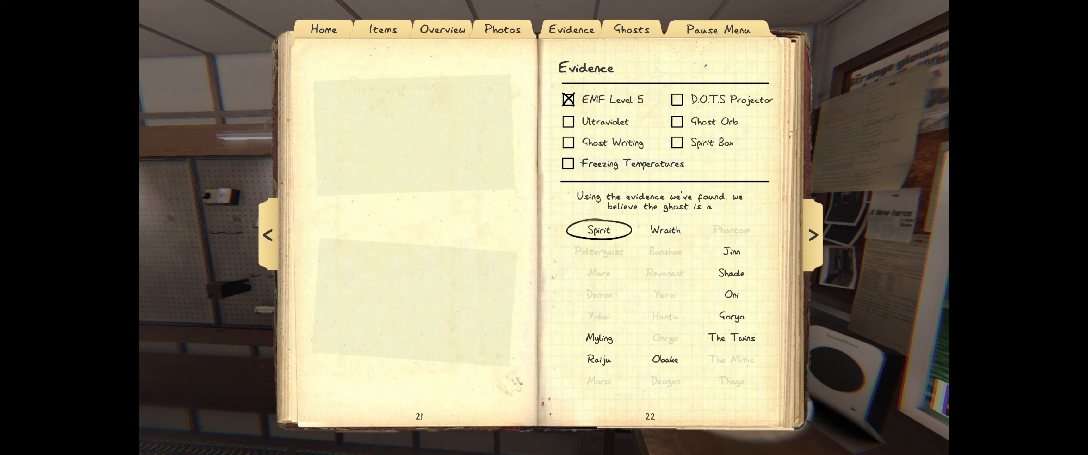
pyautogui.click(568, 122)
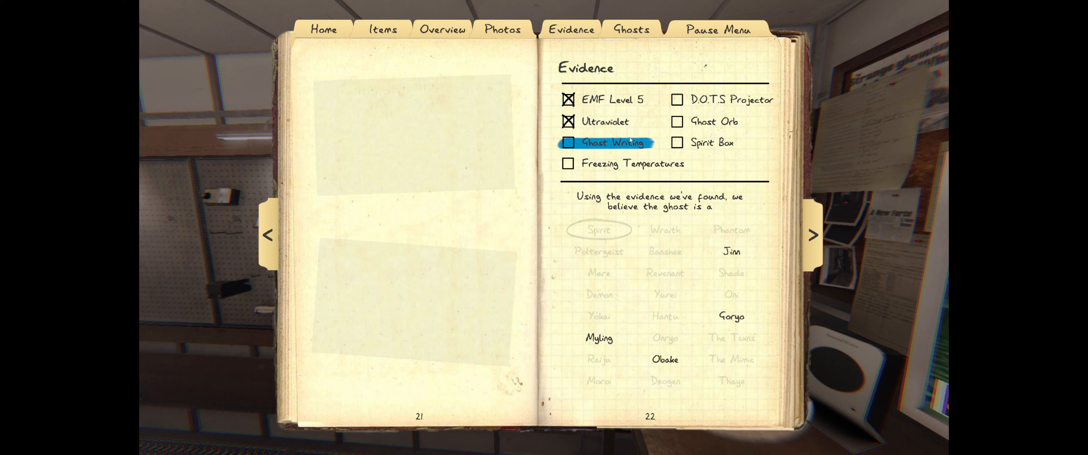
pyautogui.click(711, 142)
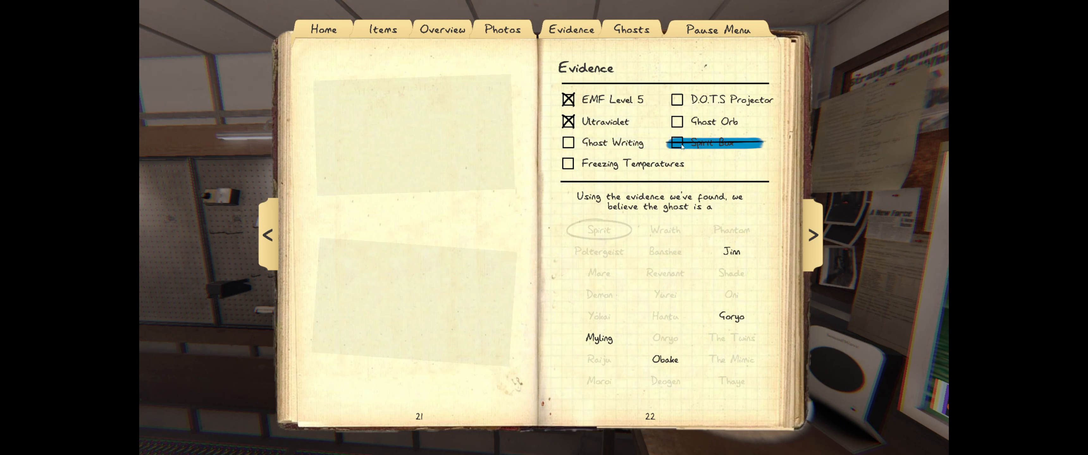
pyautogui.moveTo(605, 142)
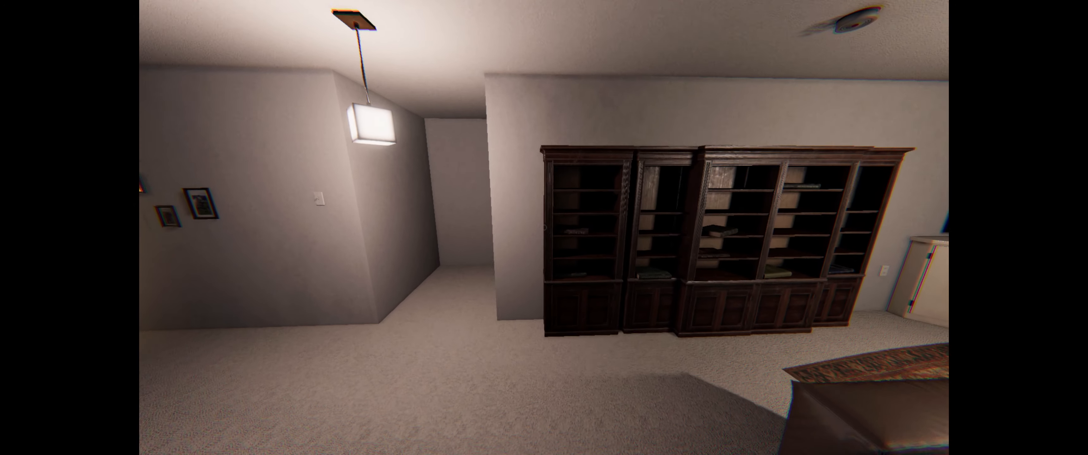
# Step: Walk through the house into the room beside the dark wooden bookshelves
pyautogui.hscroll(3)
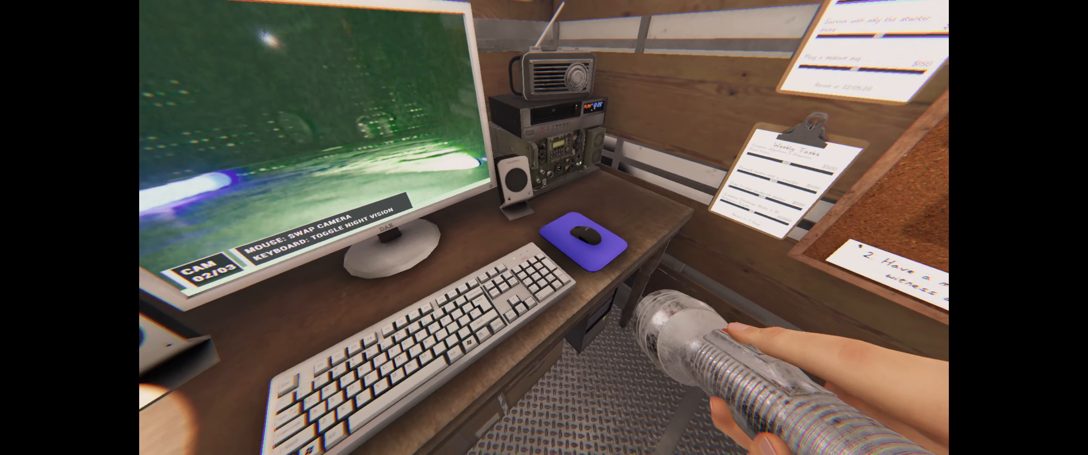
pyautogui.moveTo(544, 228)
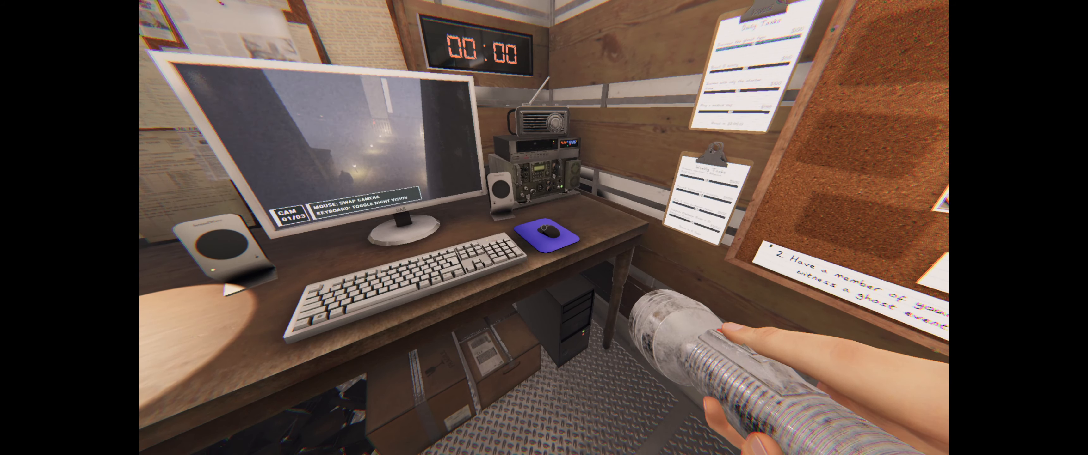
# Step: Swap the site camera feed on the truck's computer monitor
pyautogui.click(547, 235)
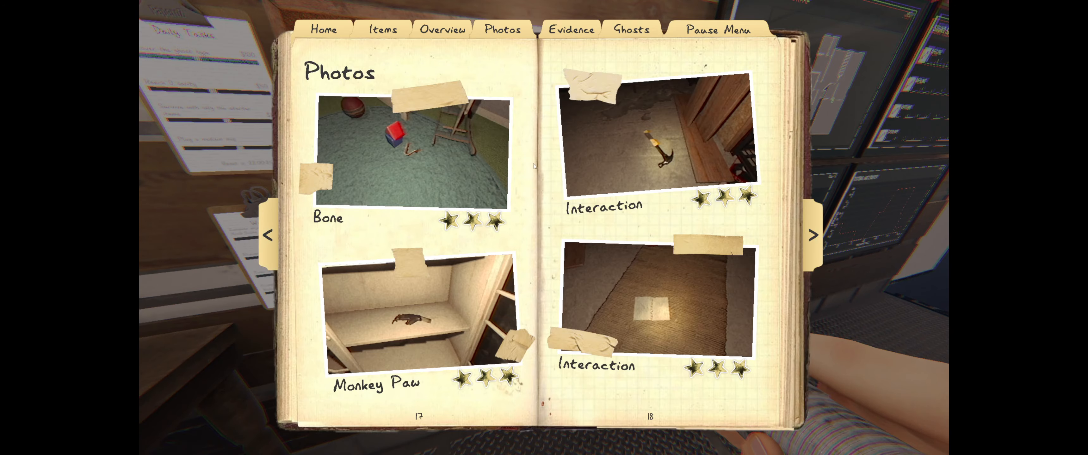
pyautogui.moveTo(524, 273)
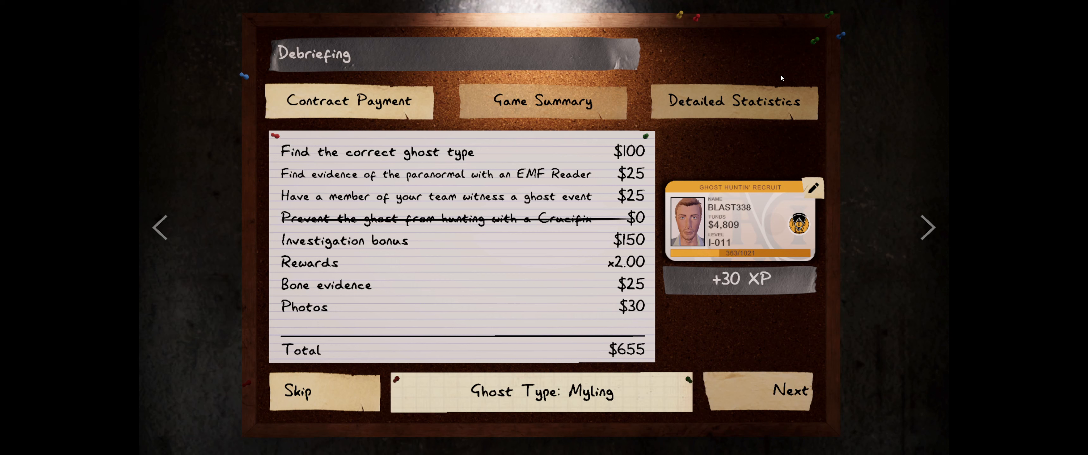
# Step: Finish the $655 Myling debriefing and return to the singleplayer lobby
pyautogui.click(323, 391)
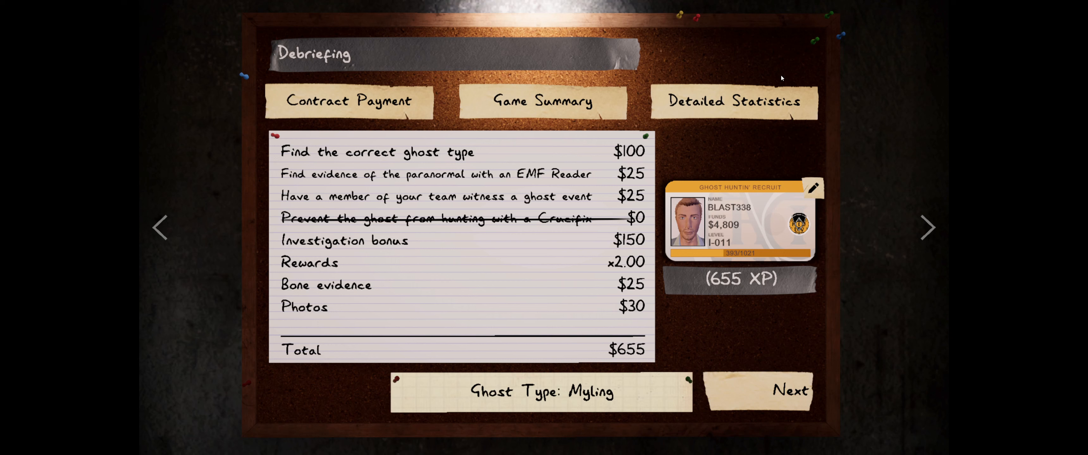
pyautogui.click(789, 390)
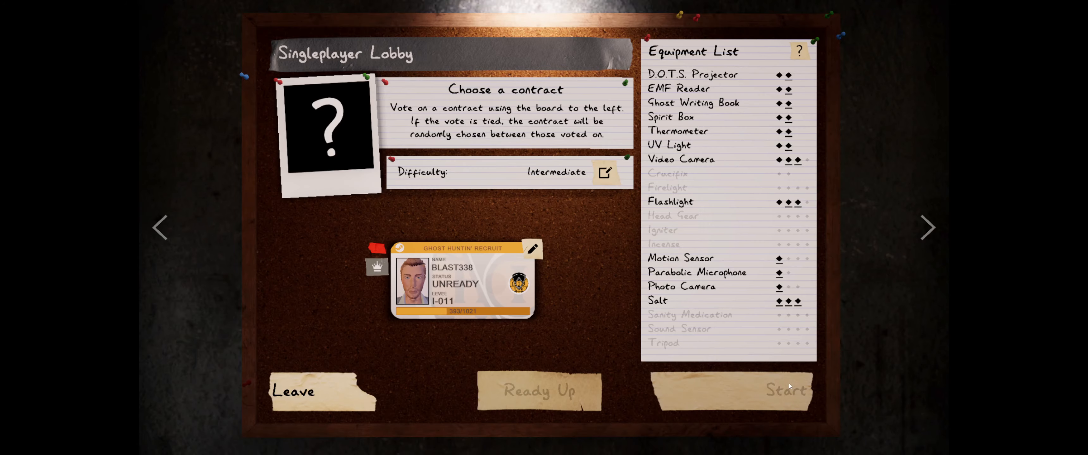
# Step: Add a second Crucifix to the truck equipment loadout from the Shop/Loadouts computer
pyautogui.click(785, 390)
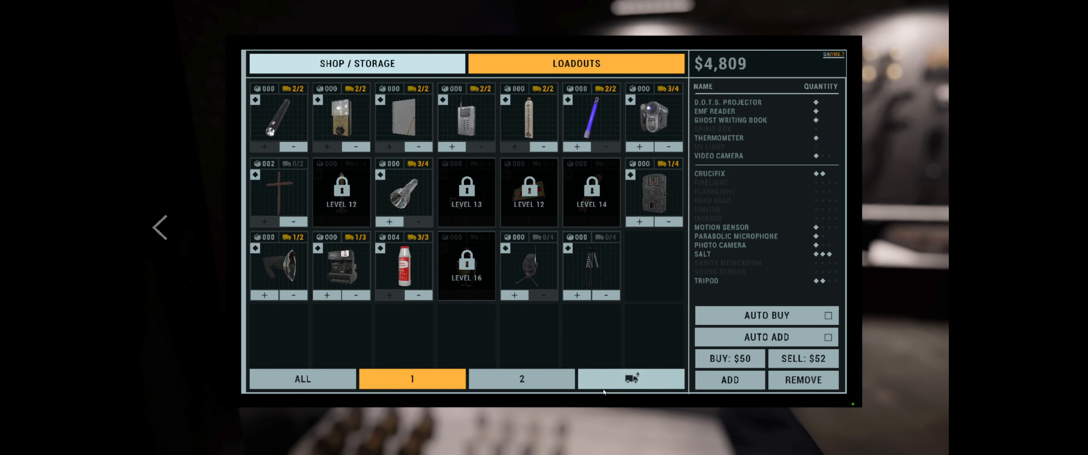
pyautogui.click(630, 378)
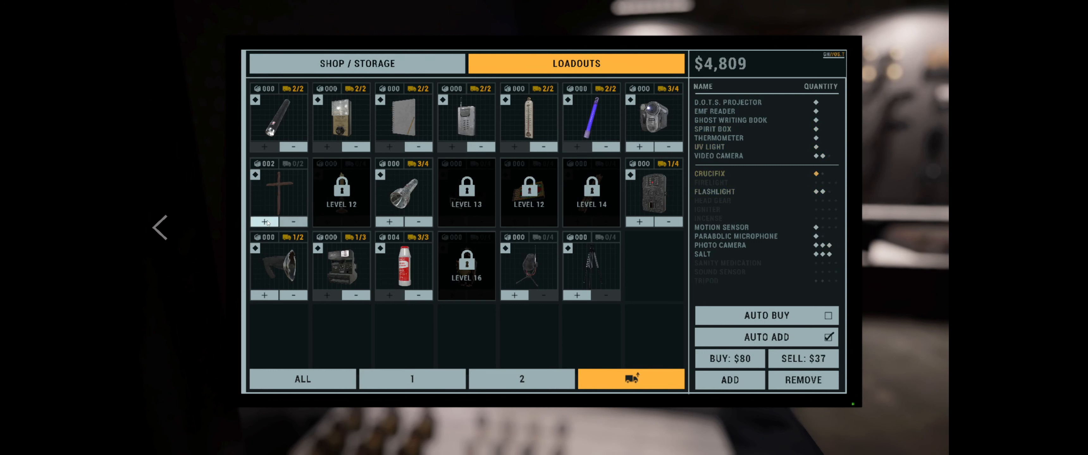
pyautogui.click(729, 379)
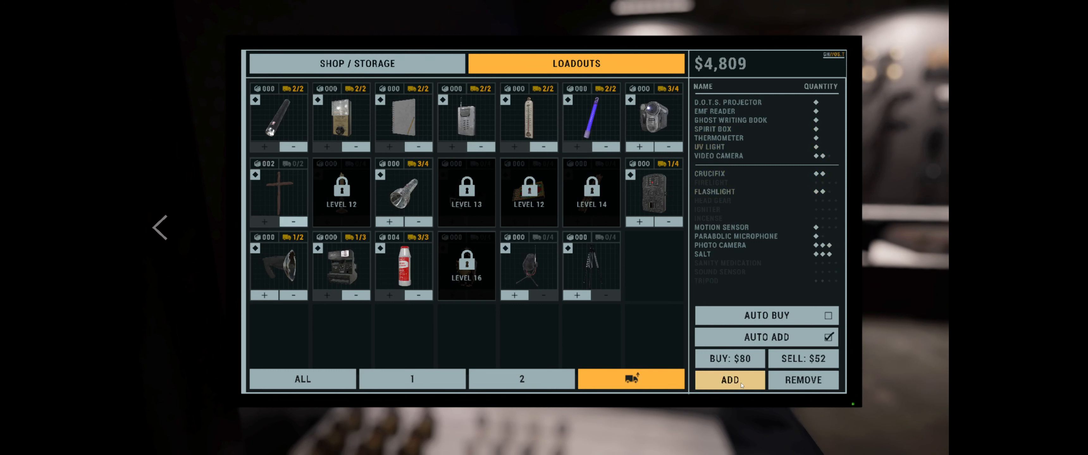